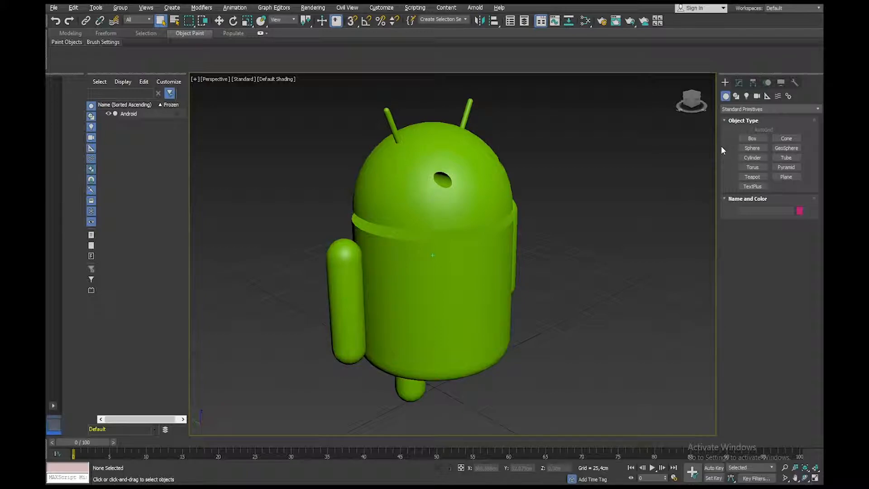
Step: Activate the Section spline tool from the Shapes category of the Create panel
click(736, 96)
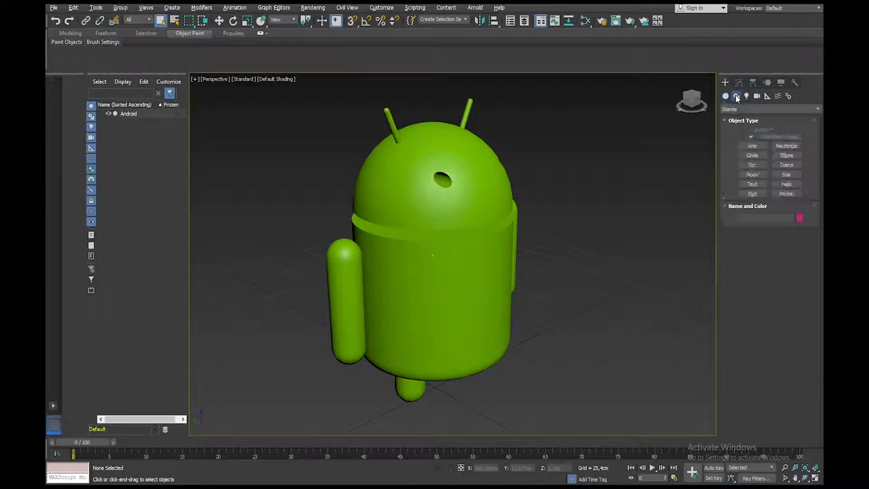
click(737, 95)
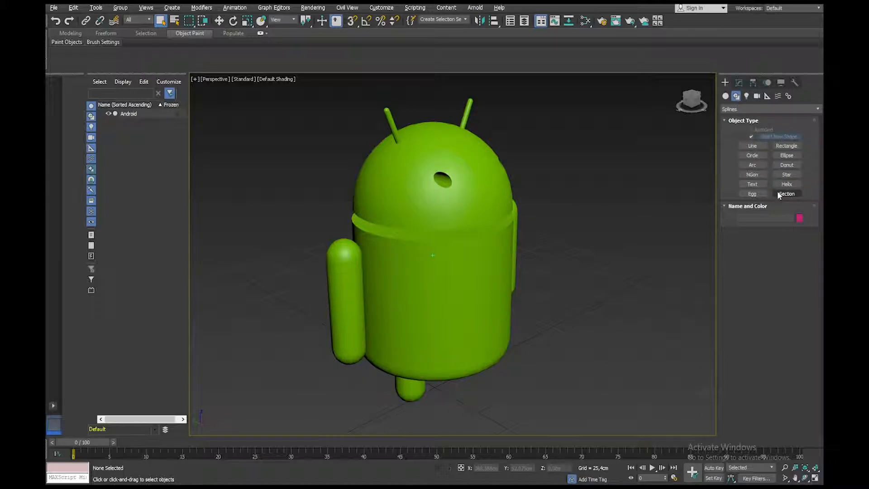
click(787, 193)
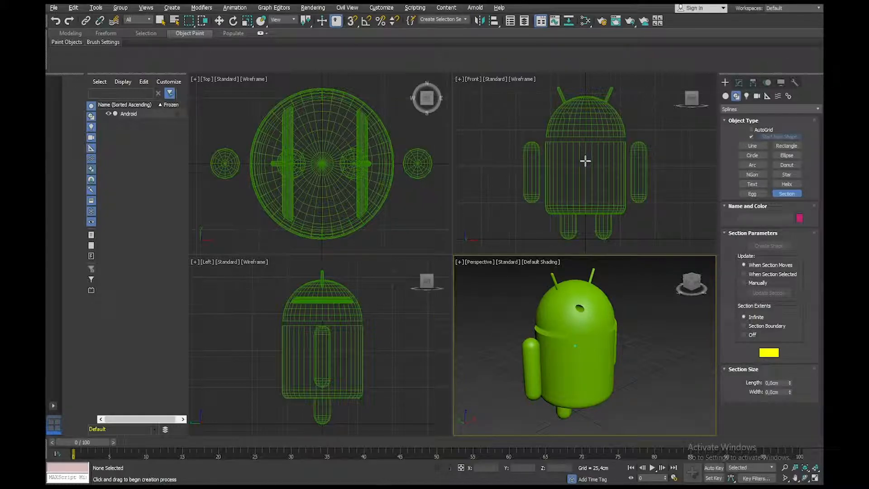
Step: Draw section plane Section001 in the Front view sized to cut through the whole Android model
drag(585, 161, 647, 231)
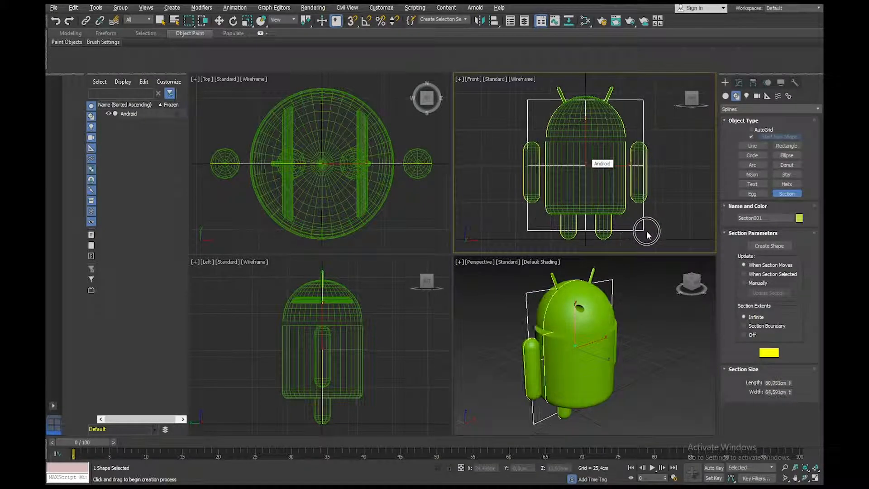
drag(647, 233, 661, 261)
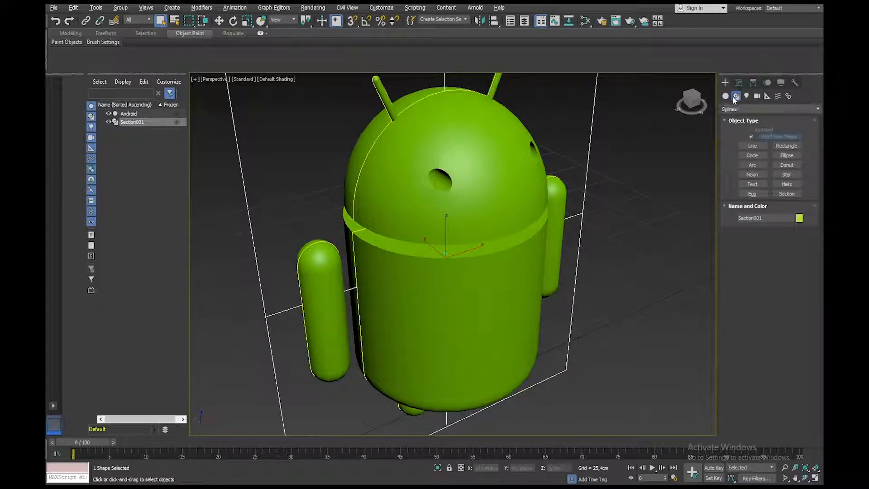
Step: Generate a shape named 'Flat Logo' from the section outline via Create Shape
click(738, 82)
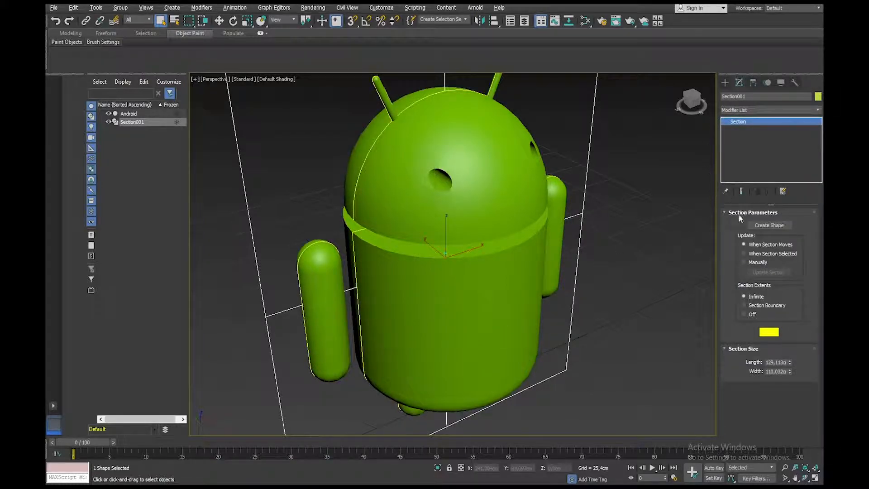
click(770, 225)
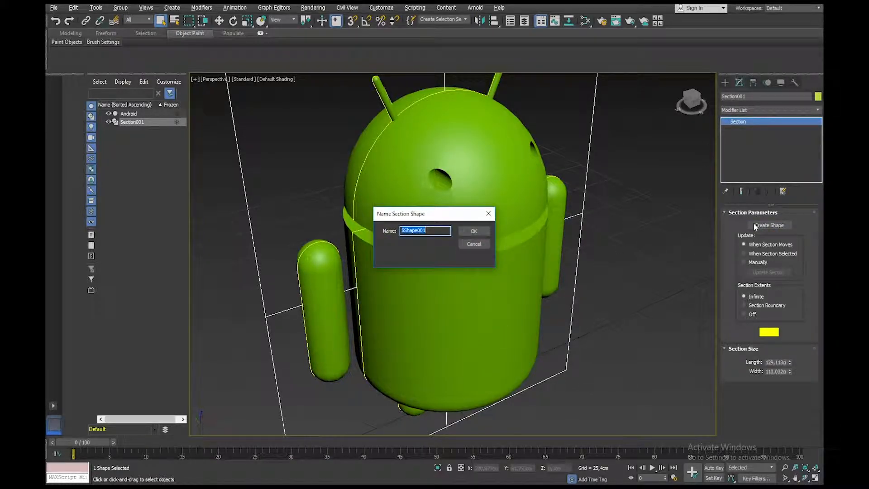
mouse_move(534, 290)
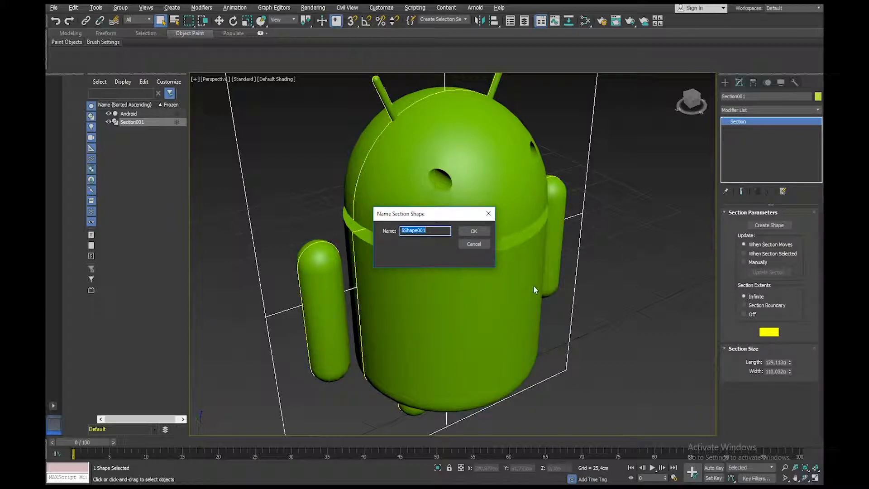
text(Flat Logo)
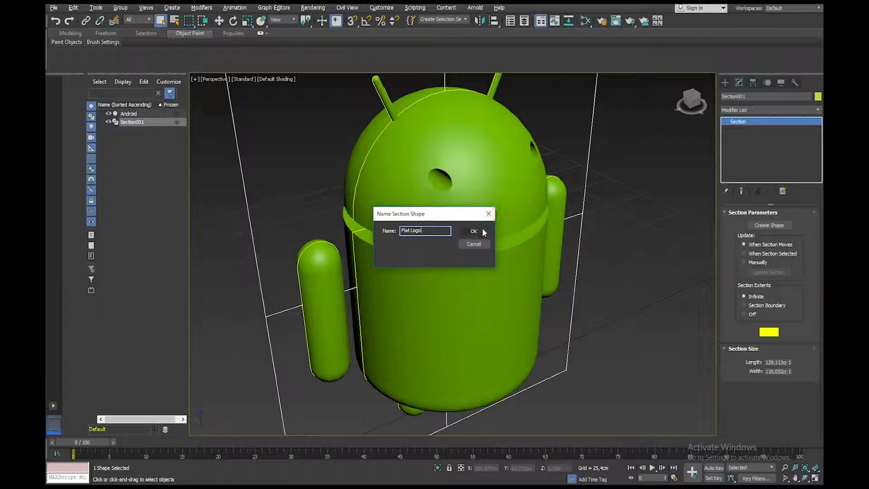
click(474, 231)
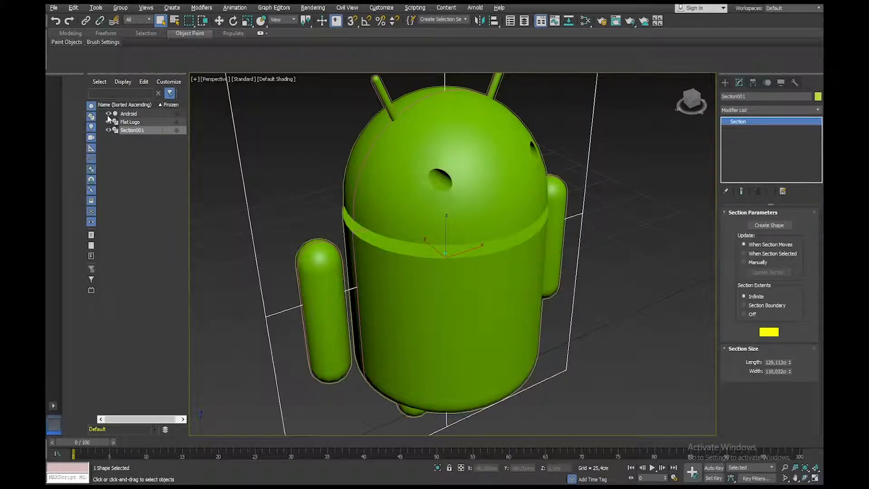
Step: Hide Android and Section001, rotate Flat Logo 90° flat and zero its position offset
click(108, 114)
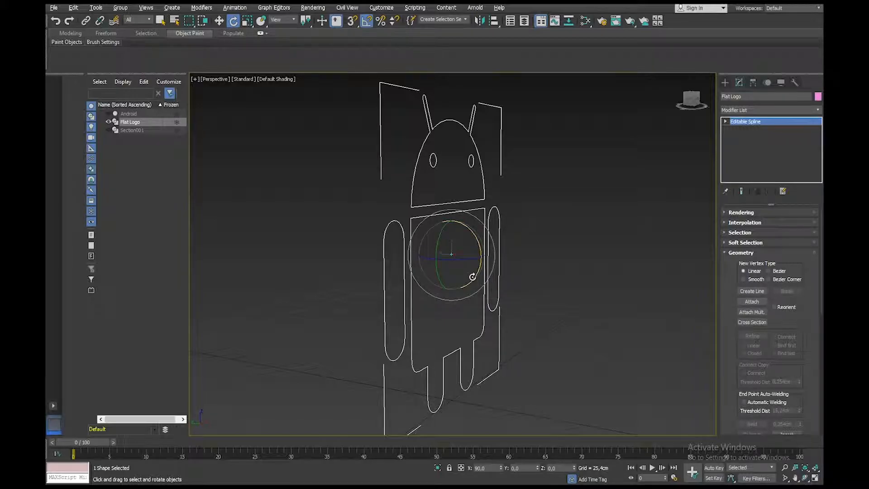
drag(471, 277, 482, 244)
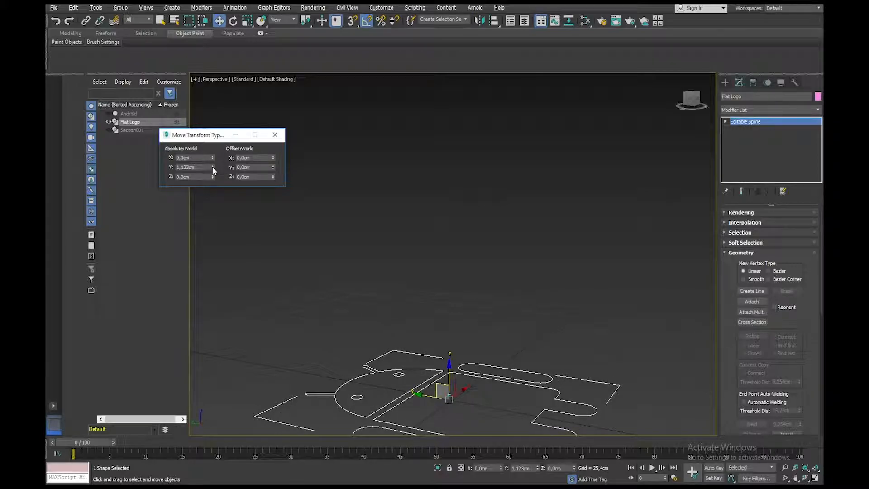
click(274, 134)
text(Extrude)
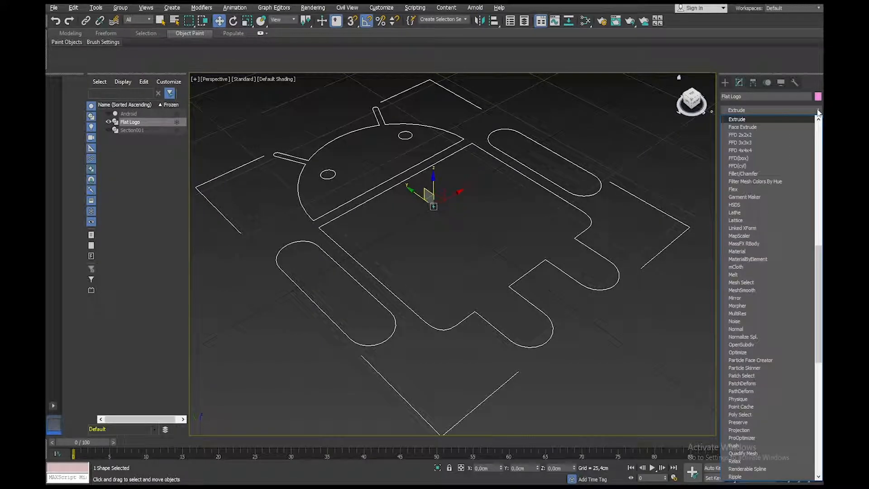
Step: Add an Extrude modifier to Flat Logo and tune the Amount to a shallow thickness
click(737, 119)
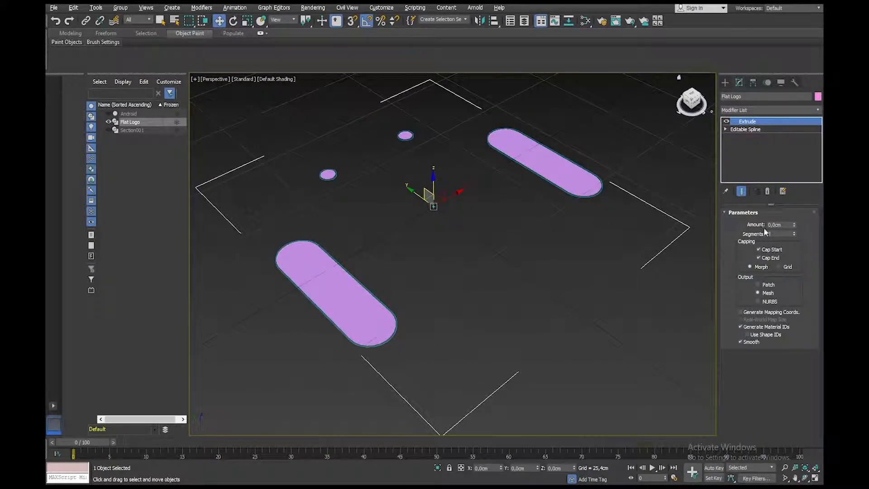
drag(794, 227, 794, 216)
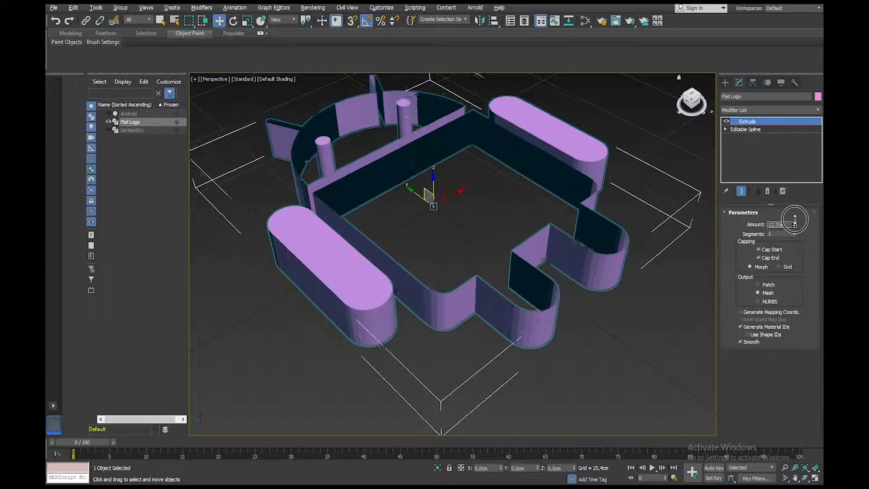
drag(796, 222, 796, 227)
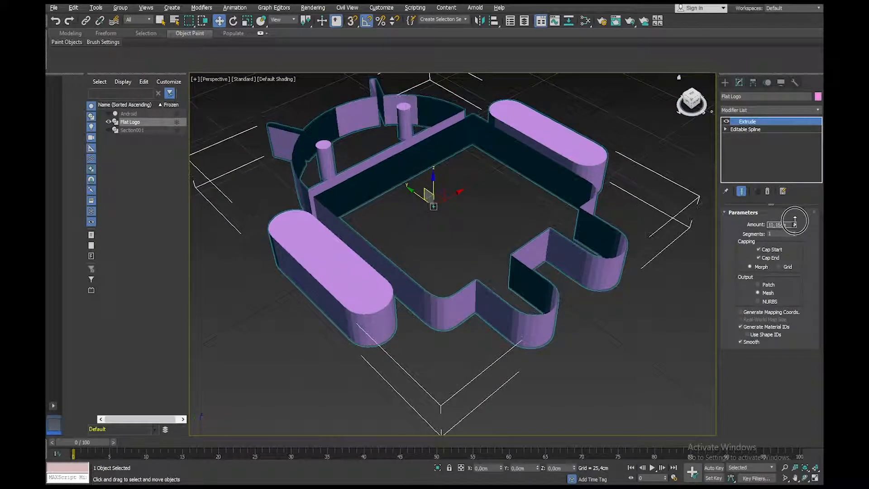
drag(794, 221, 794, 228)
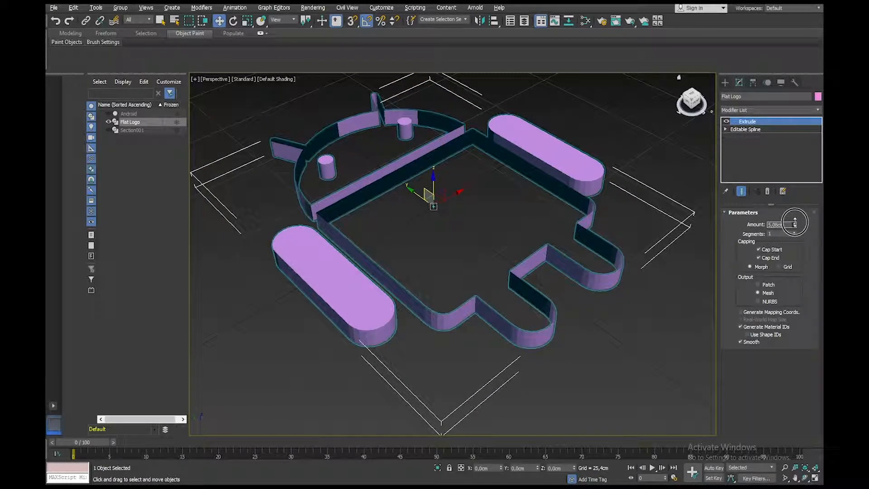
drag(796, 222, 796, 228)
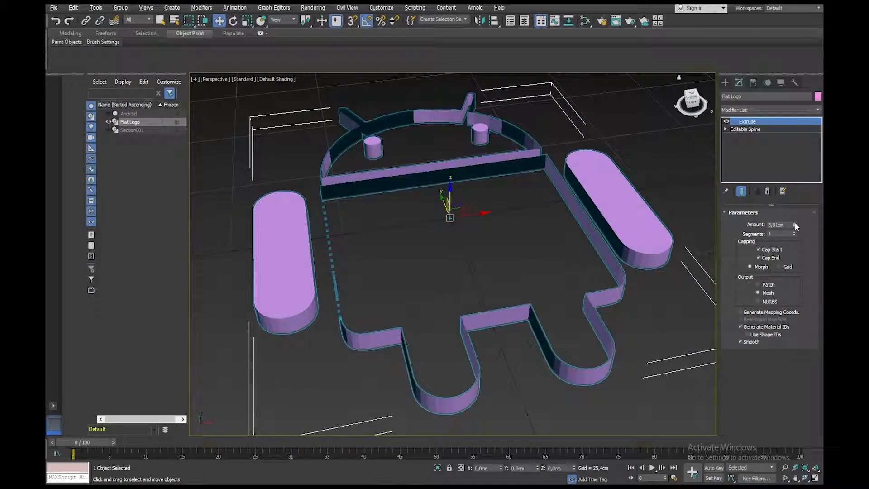
Step: Weld all vertices of the Editable Spline (94 of 279 welded) and return to the extruded view
click(745, 129)
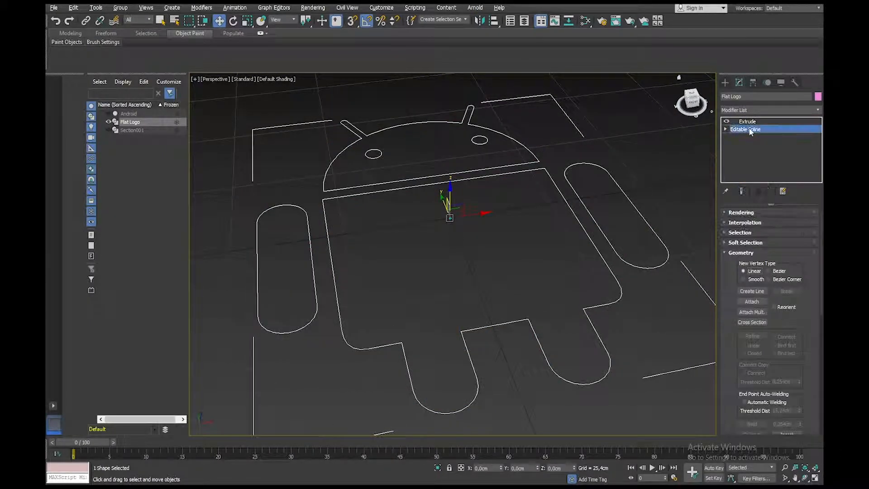
click(725, 129)
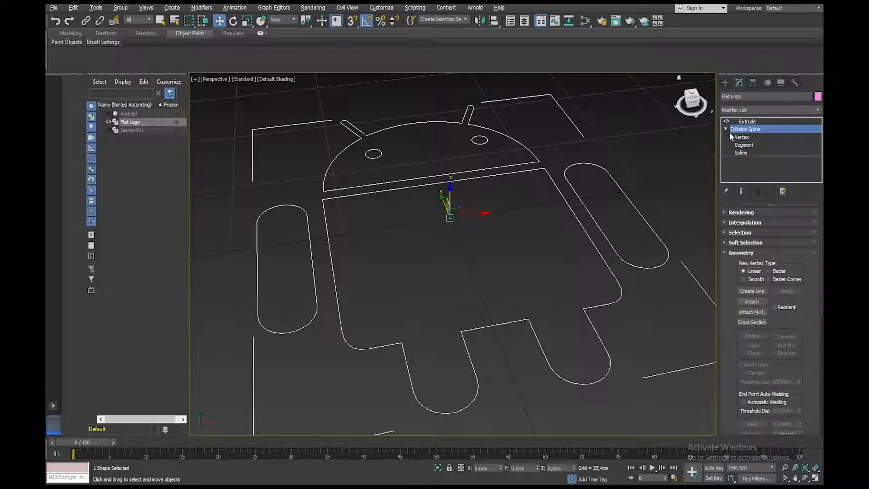
click(743, 137)
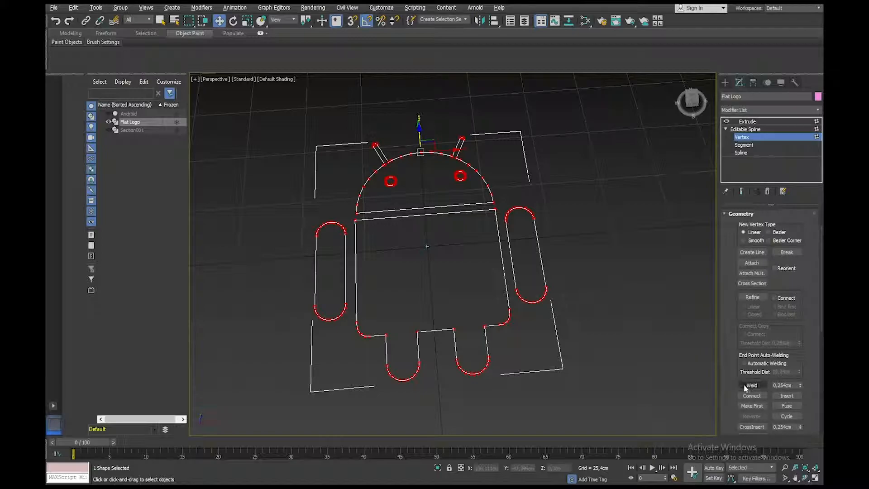
click(752, 386)
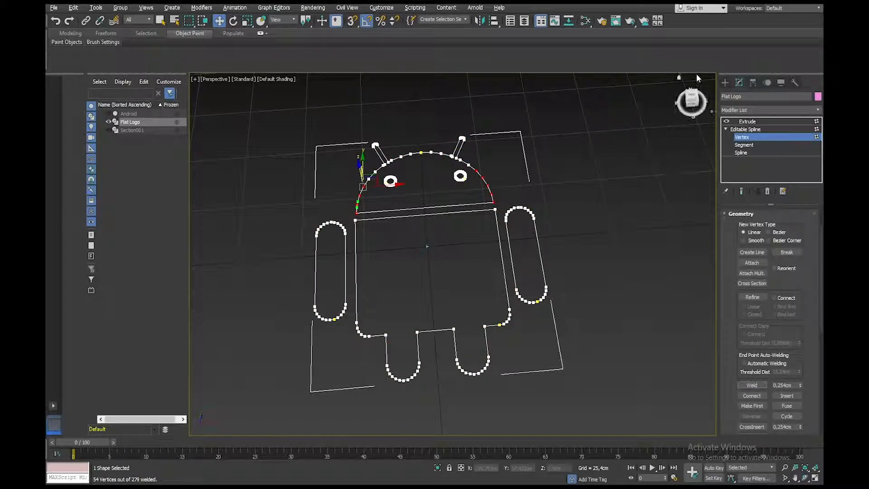
click(747, 121)
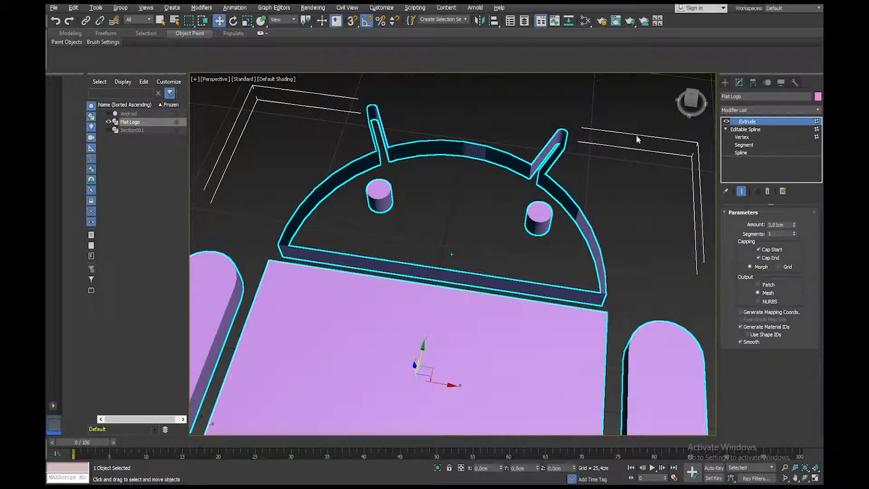
Step: Select the unjoined vertices on the head outline at Vertex level and weld them together
click(741, 137)
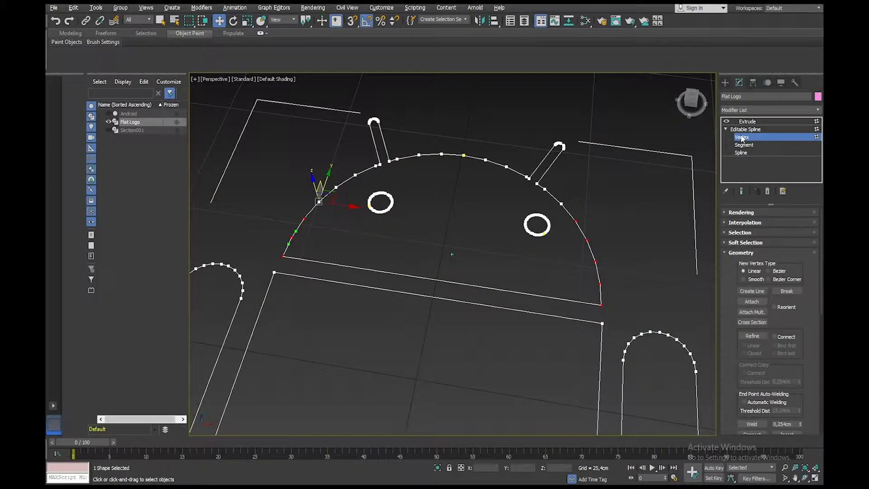
click(739, 153)
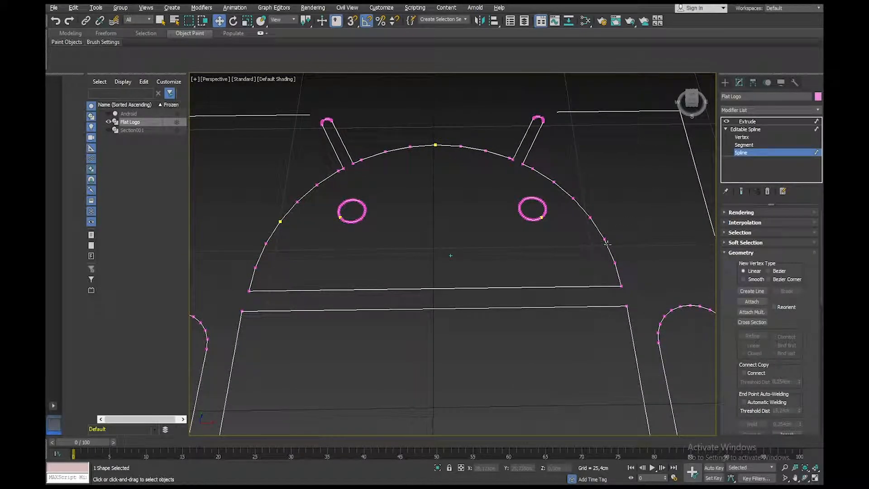
click(742, 137)
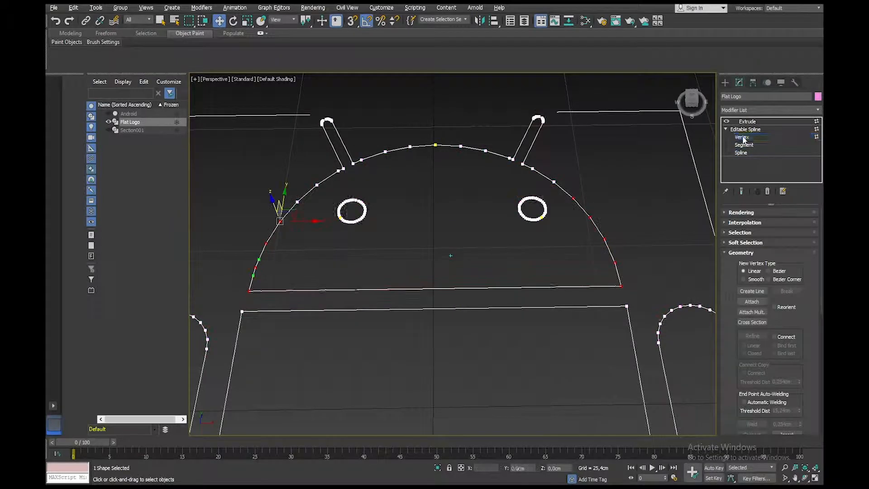
click(571, 197)
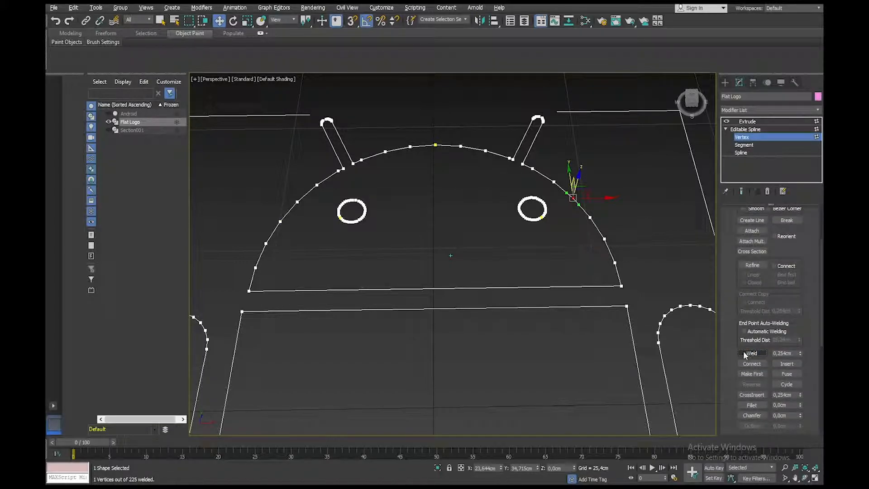
click(740, 152)
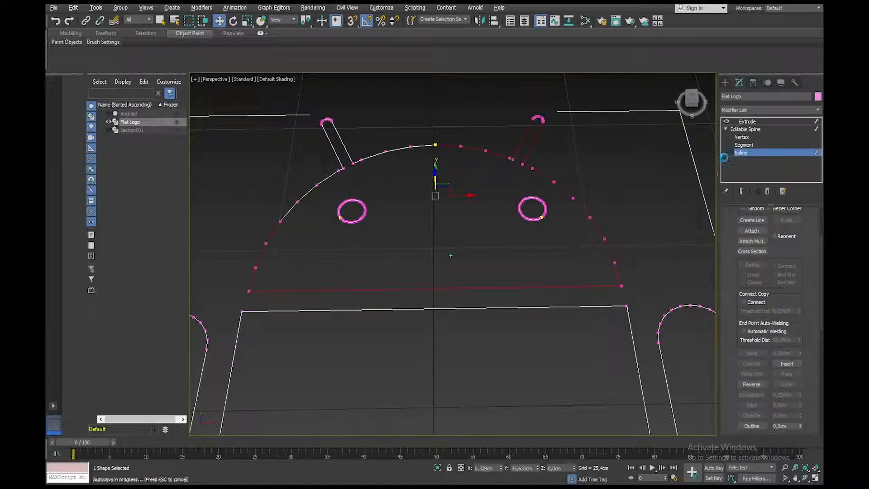
Step: Check at Spline level that the head outline is one closed spline, now 224 vertices
click(742, 137)
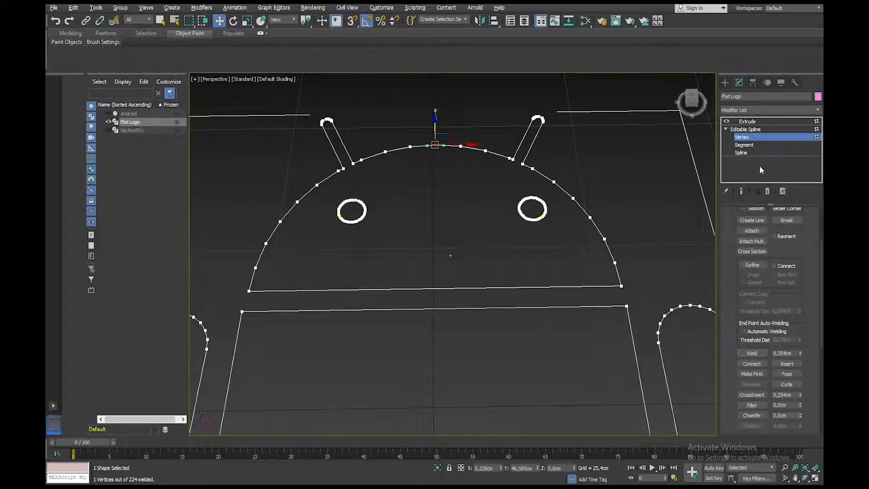
click(740, 152)
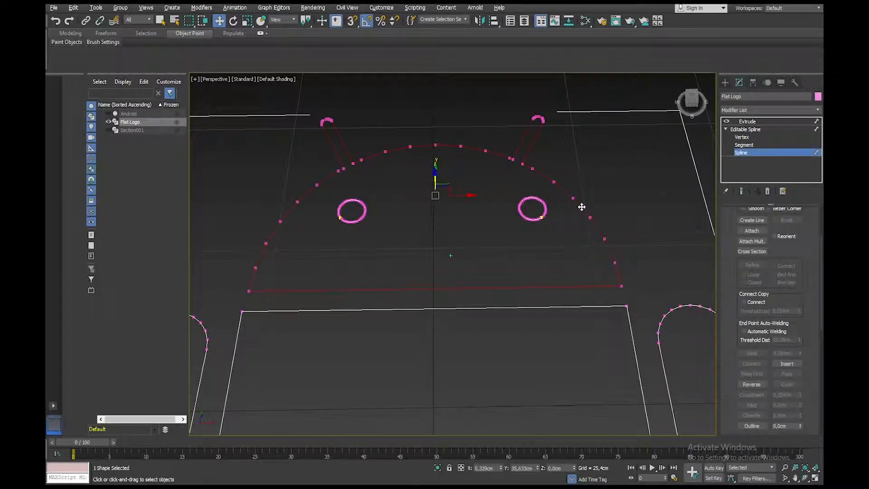
click(747, 122)
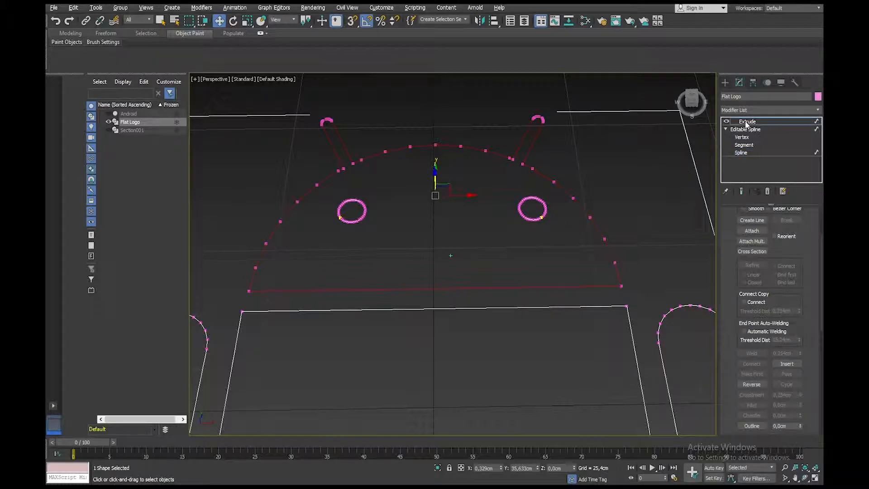
click(745, 121)
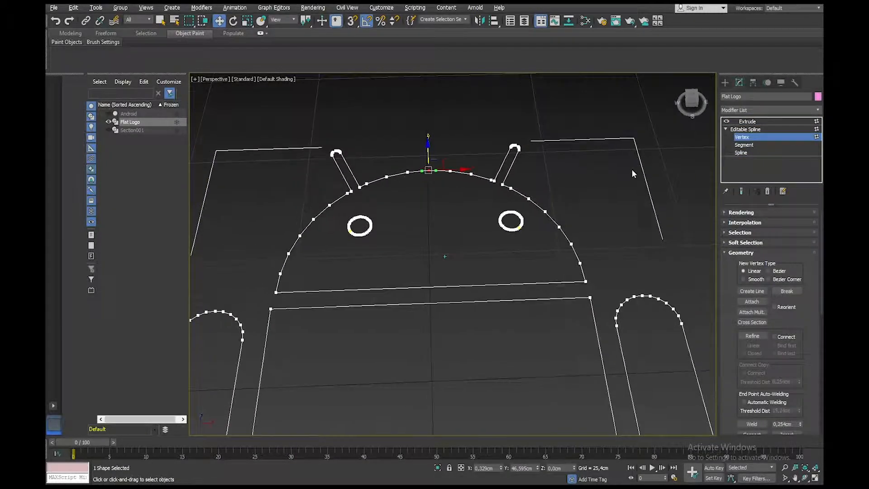
click(740, 152)
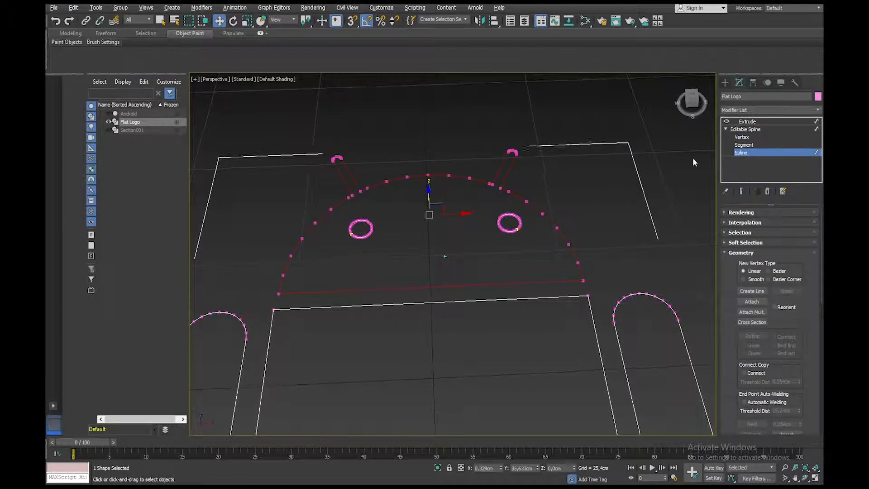
click(742, 137)
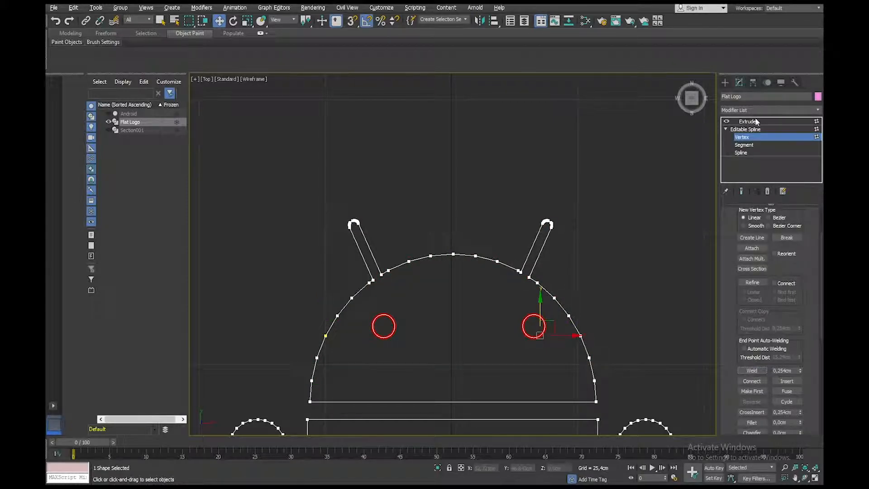
Step: Show the solid extruded logo and set its object colour to green
click(746, 121)
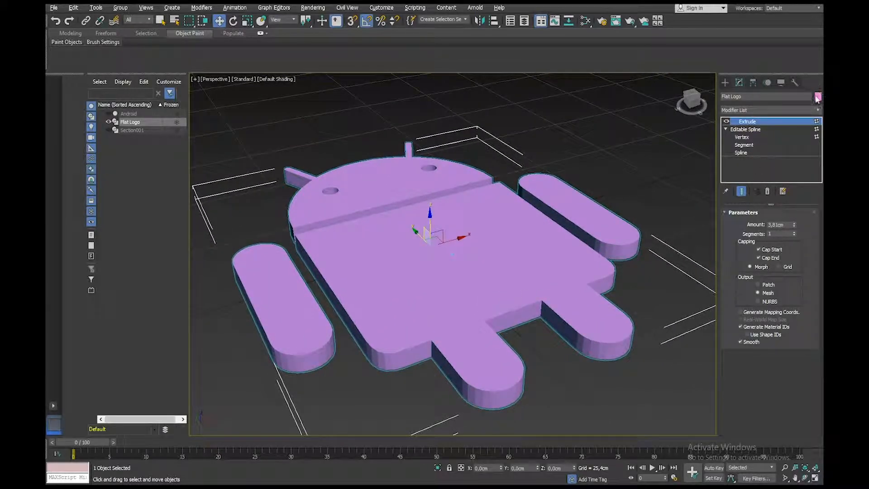
click(819, 96)
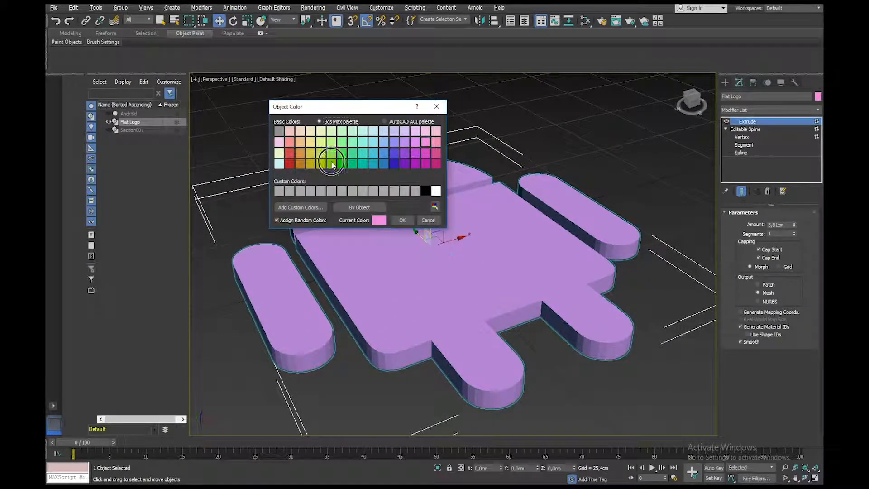
click(403, 220)
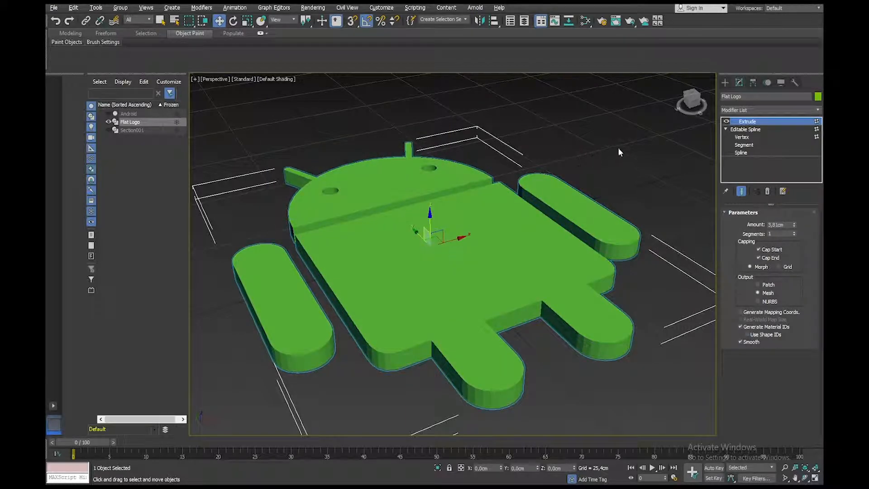